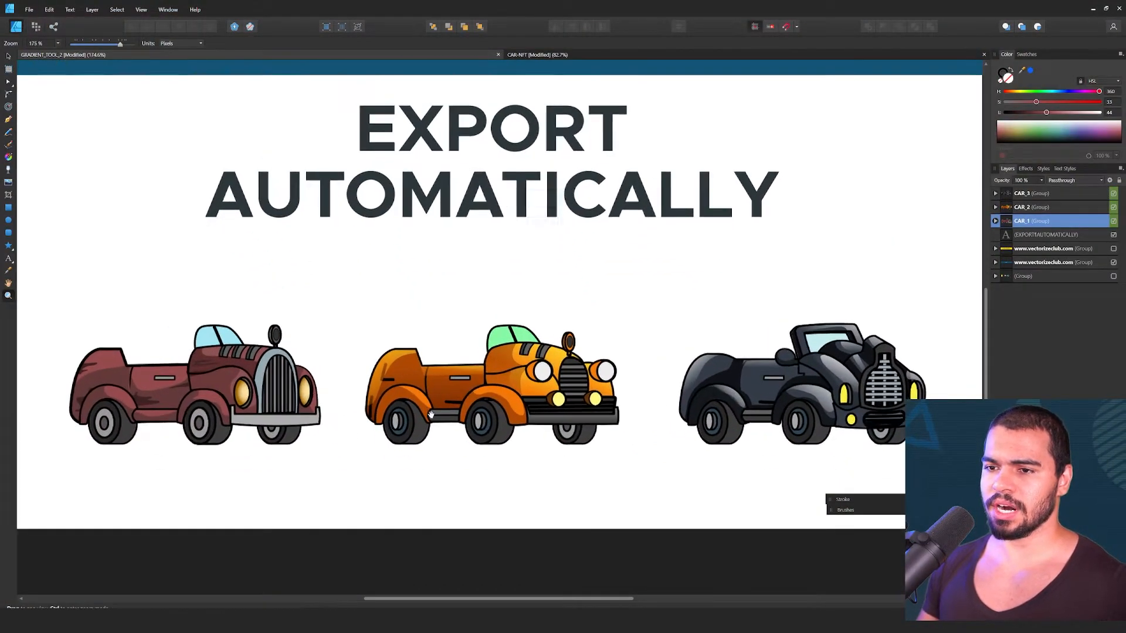
# Select the orange CAR_2 to reveal it is built from separate parts
pyautogui.click(503, 388)
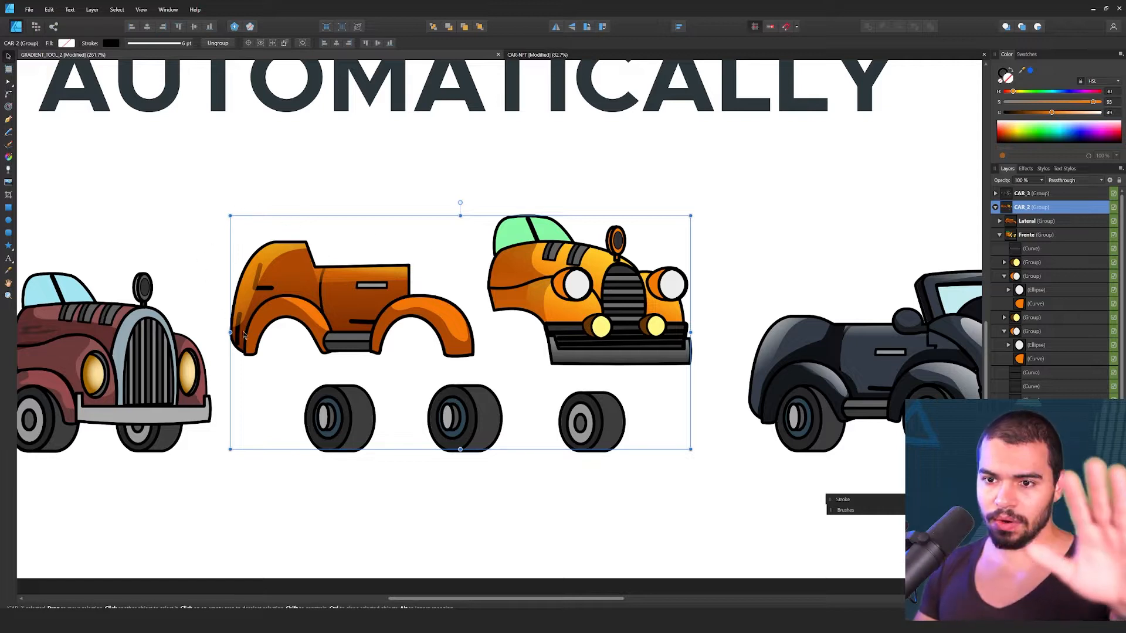
pyautogui.moveTo(320, 156)
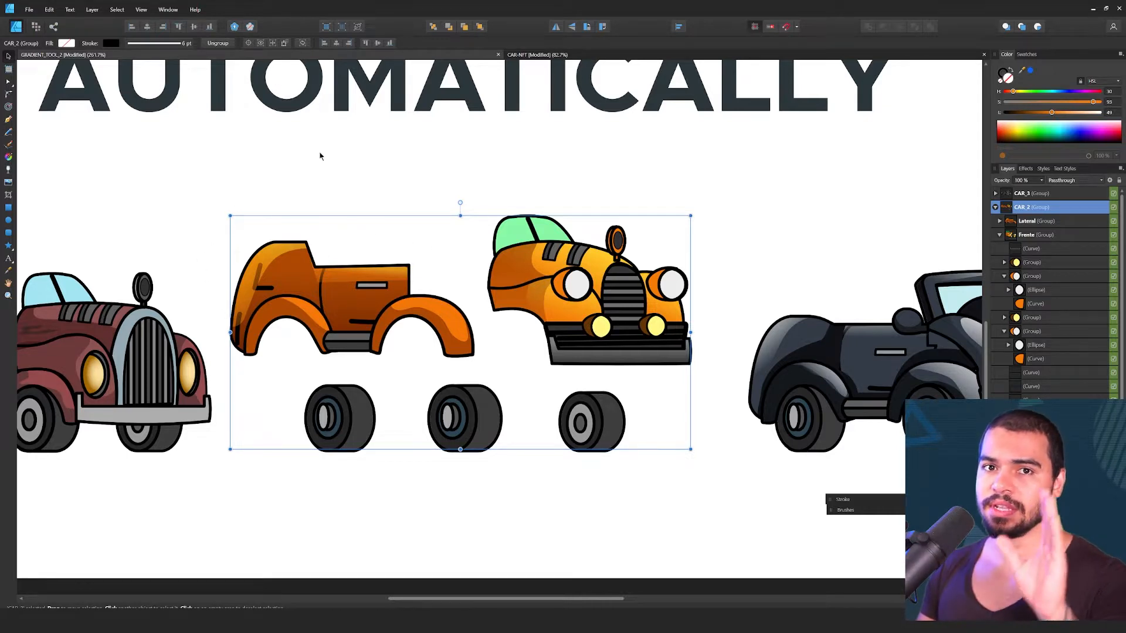
pyautogui.moveTo(531, 271)
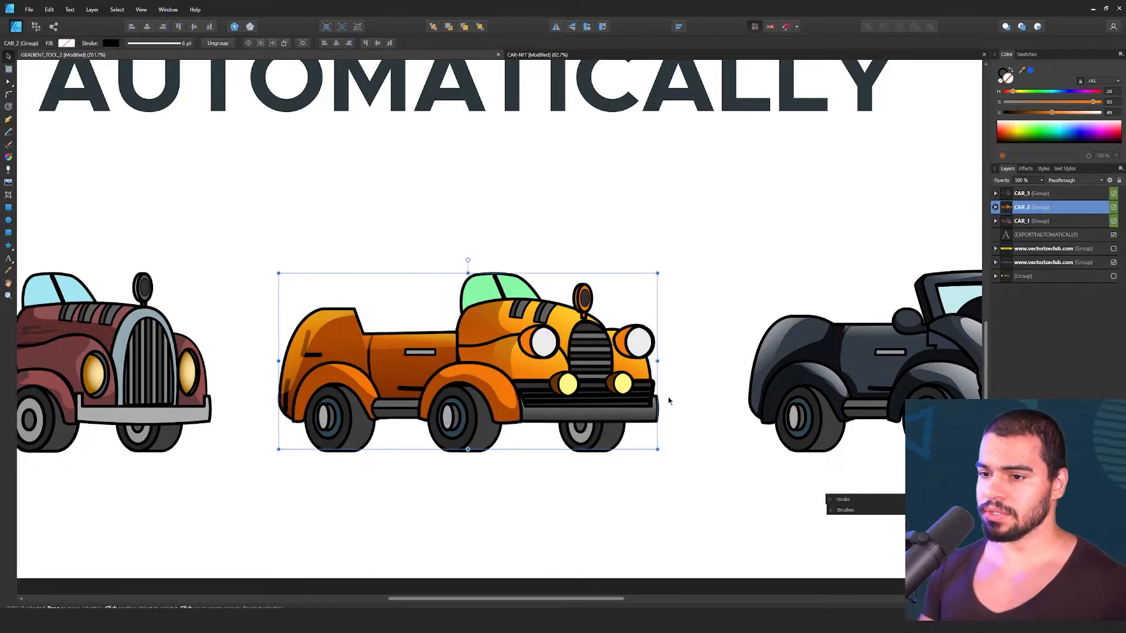
pyautogui.scroll(-3)
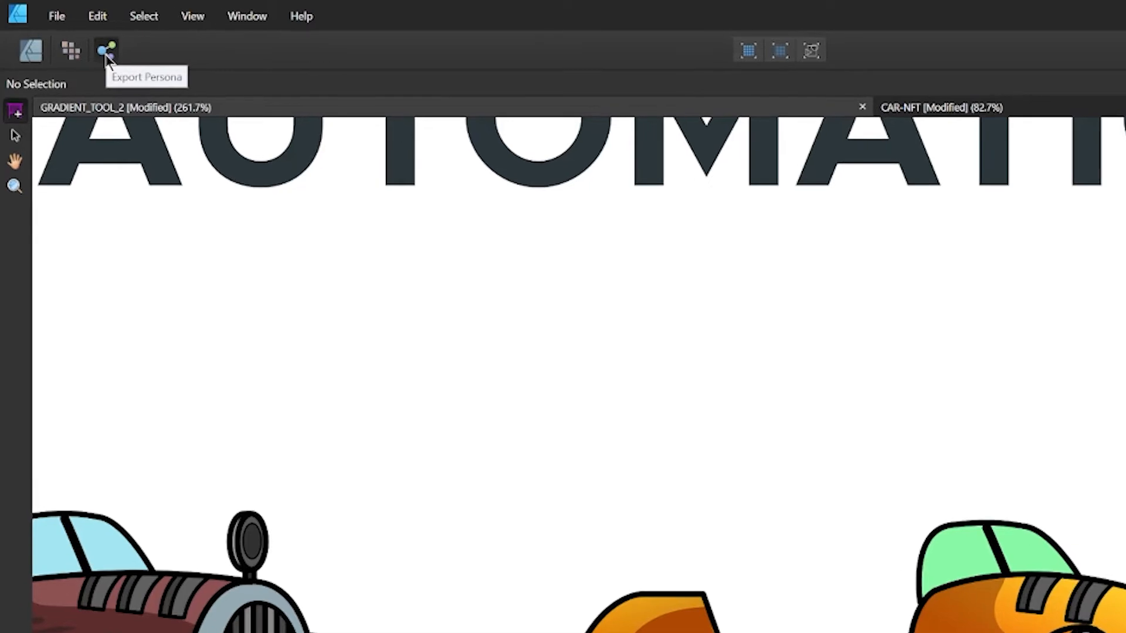
# Enter the Export Persona and select the CAR_1–CAR_3 groups together for slicing
pyautogui.click(104, 51)
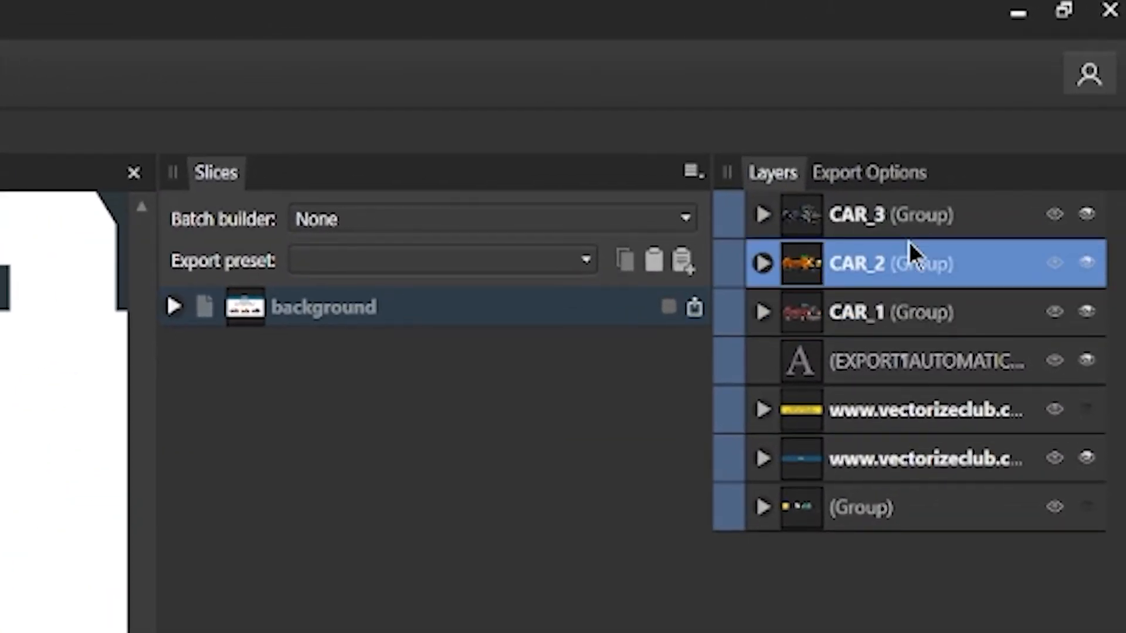
pyautogui.click(897, 213)
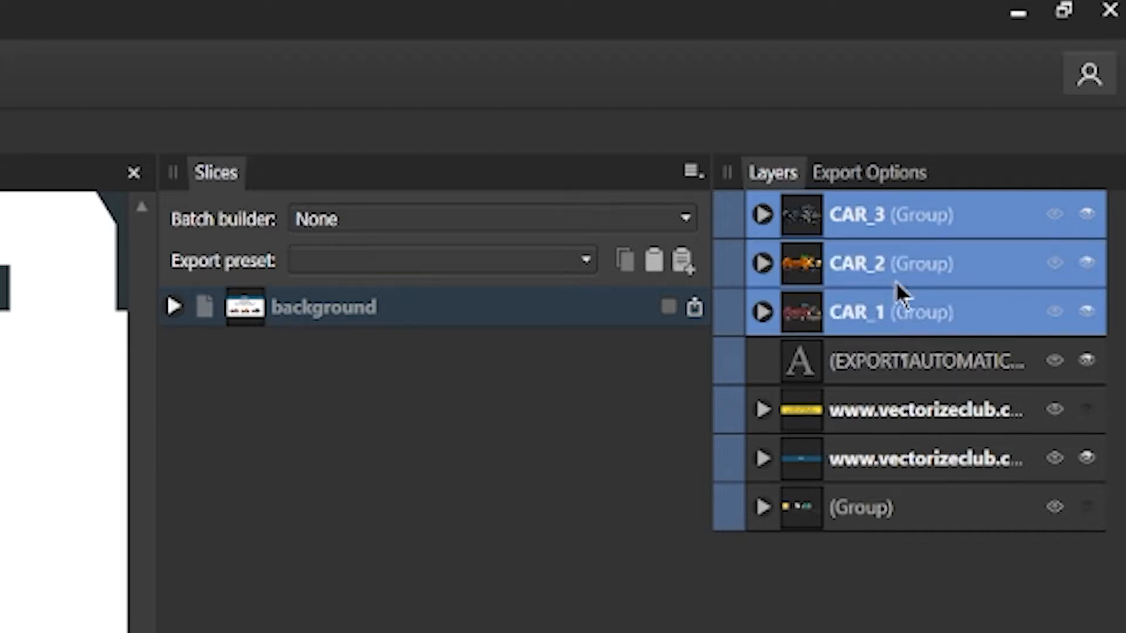
pyautogui.moveTo(901, 268)
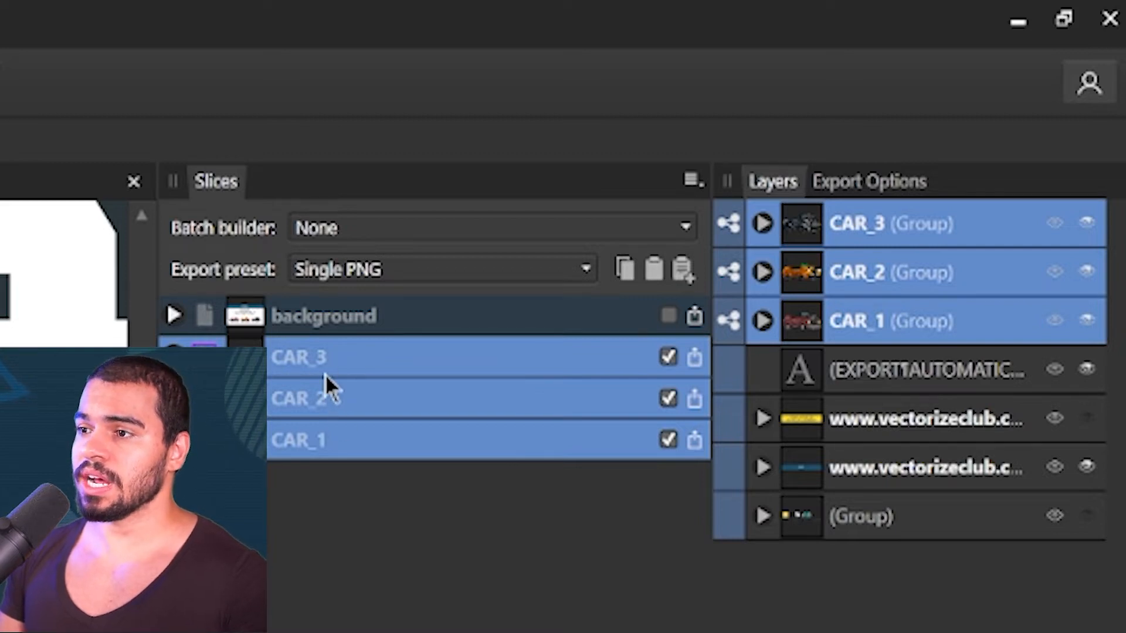
pyautogui.moveTo(370, 449)
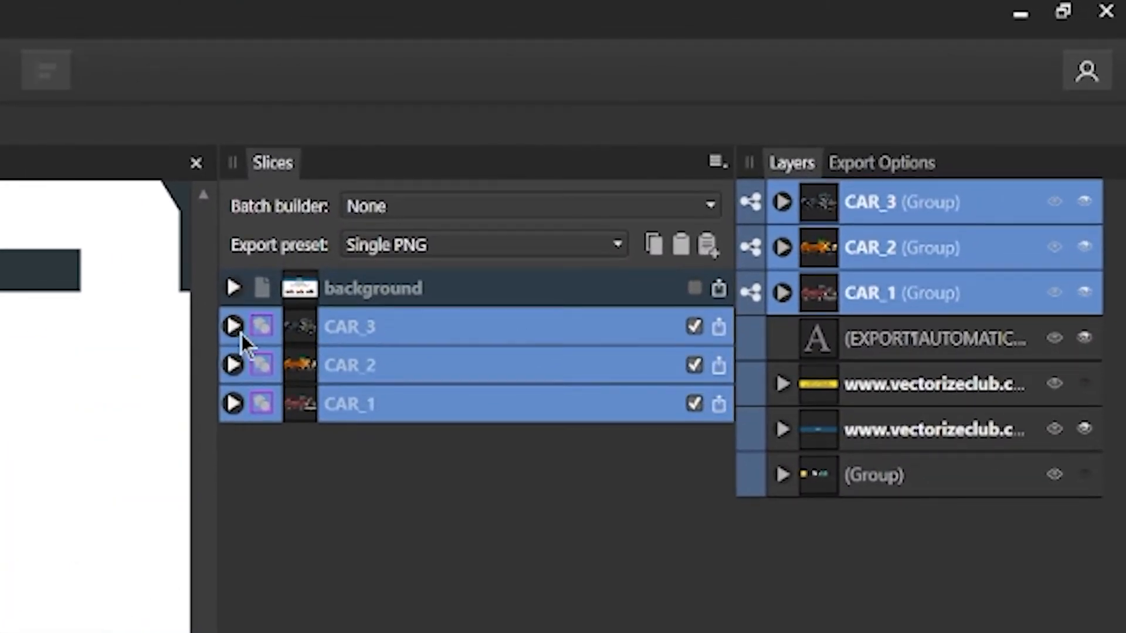
# Set the CAR_3 slice's output path to CARS/ so it exports into a CARS folder
pyautogui.click(232, 326)
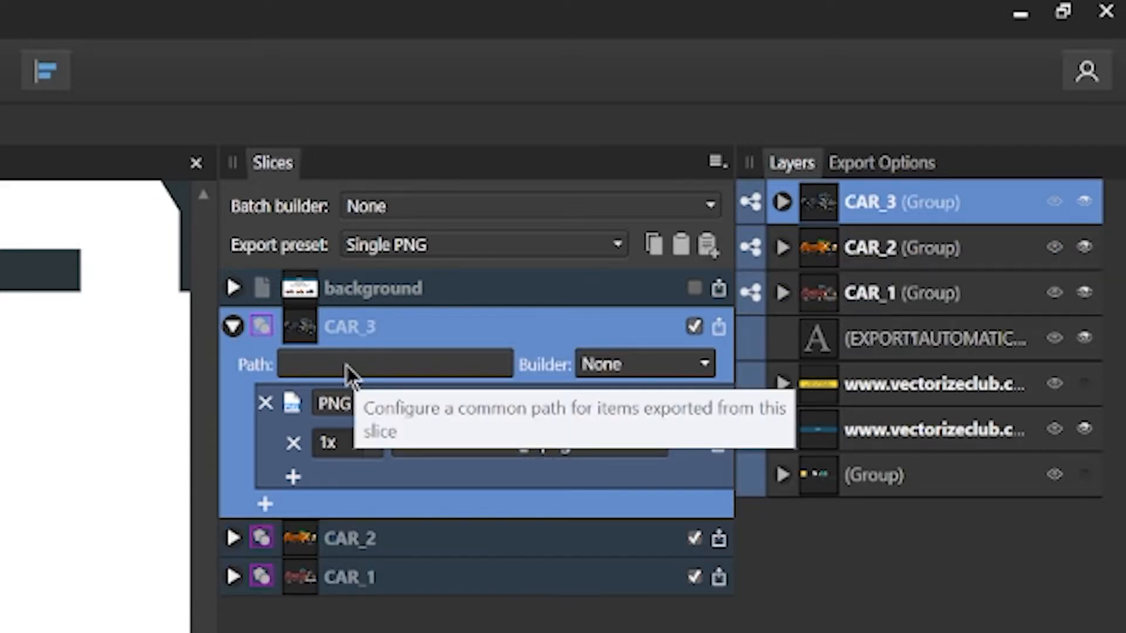
pyautogui.click(394, 363)
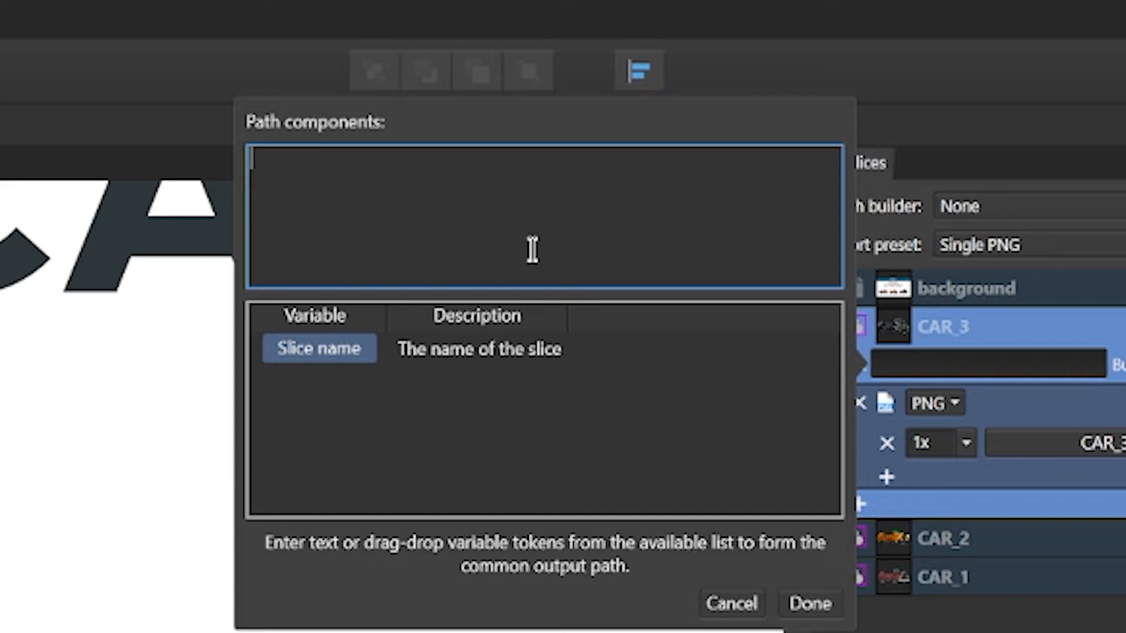
pyautogui.write('CARS/')
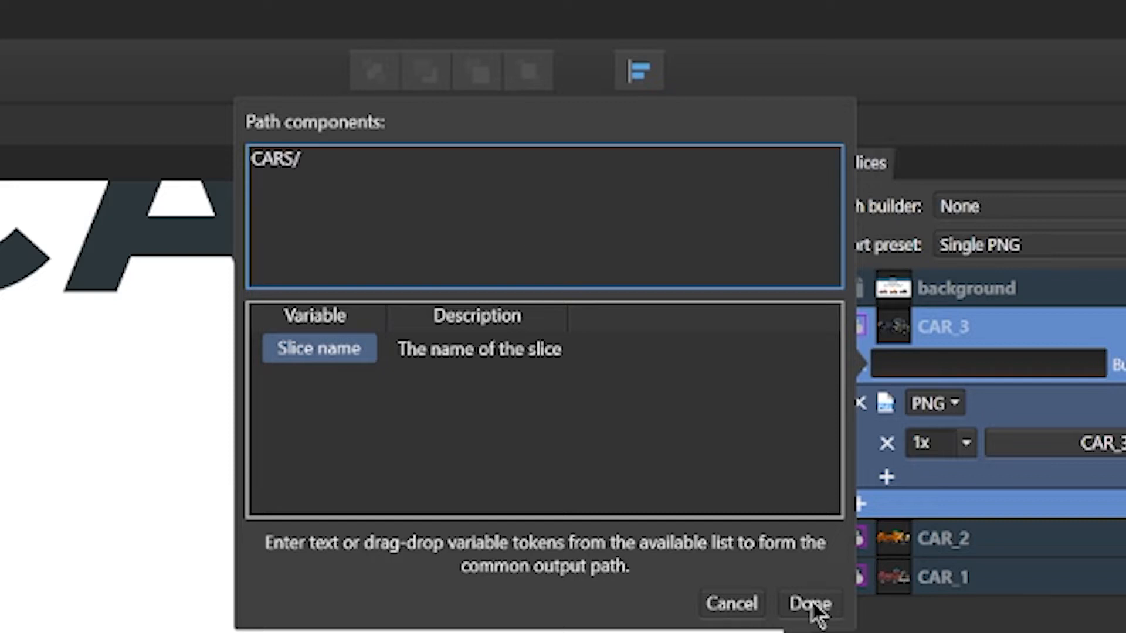
pyautogui.click(808, 603)
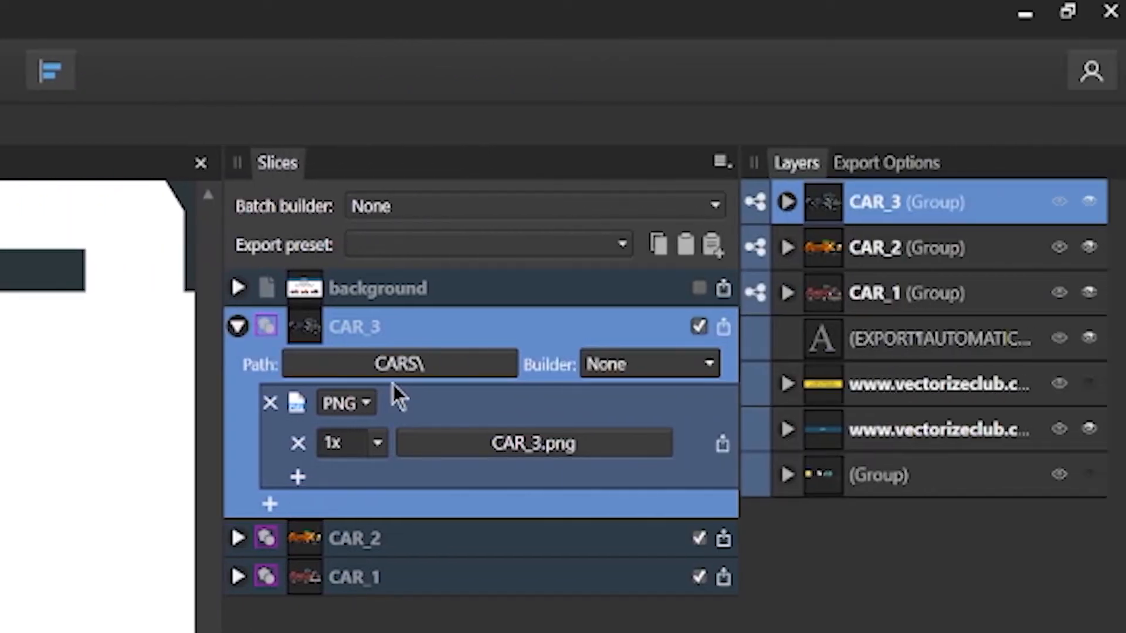
pyautogui.moveTo(399, 363)
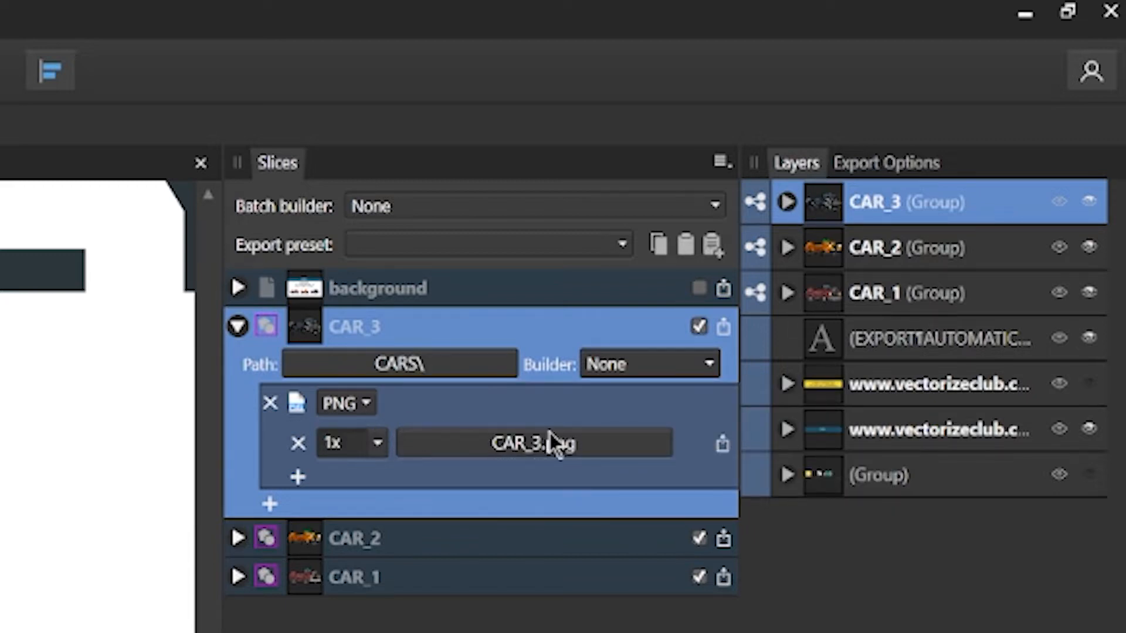
# Review the export formats and keep PNG for the CAR_3 slice
pyautogui.click(345, 402)
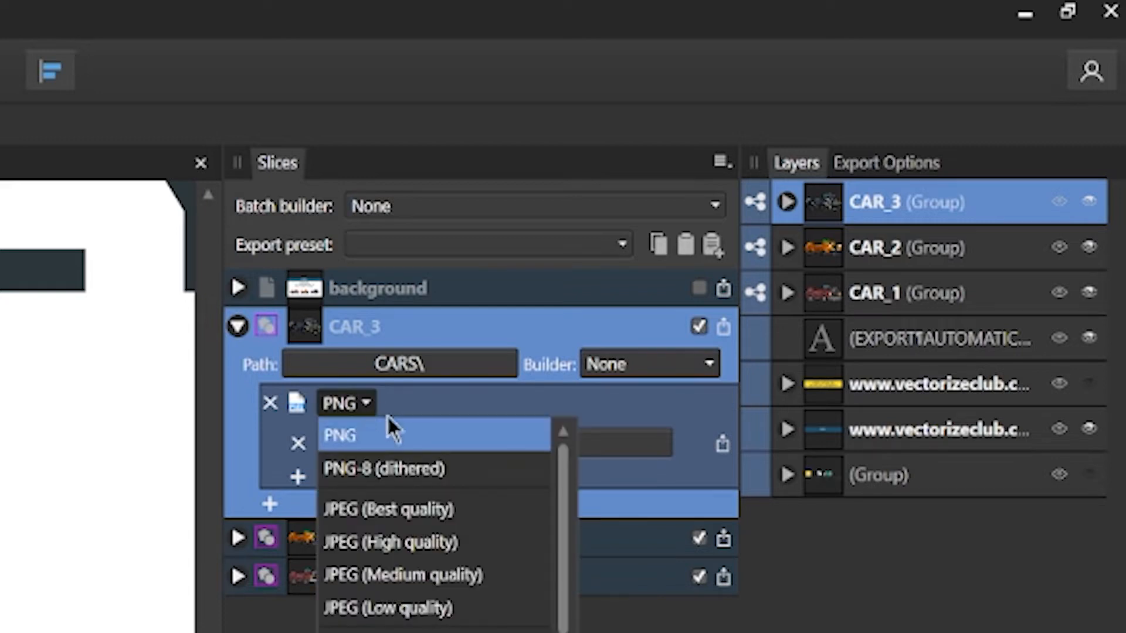
pyautogui.scroll(-3)
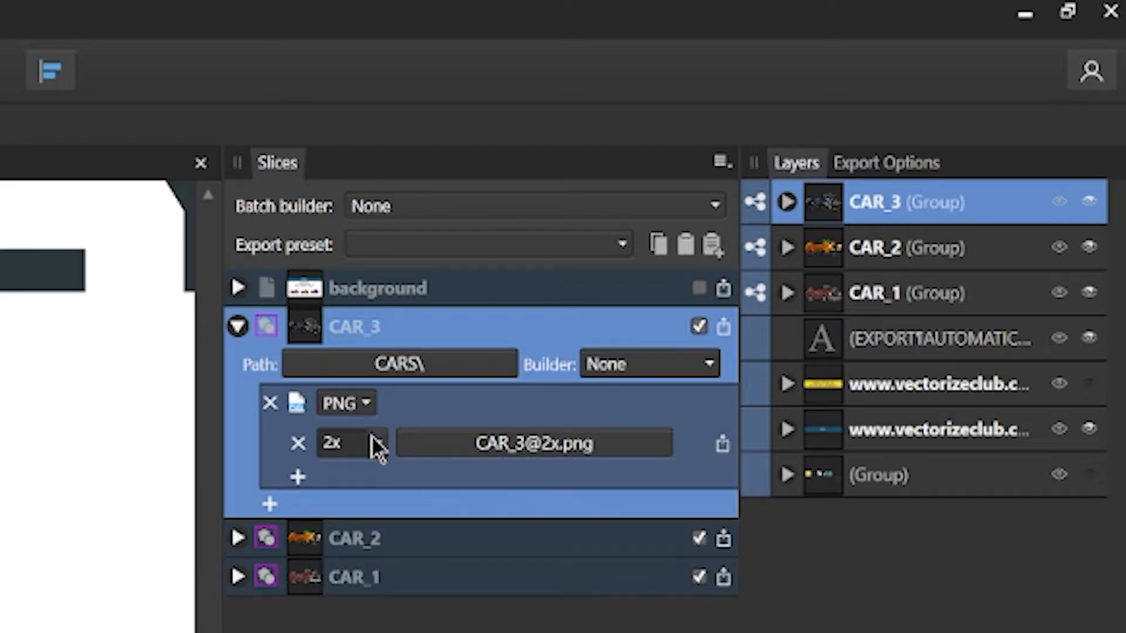
pyautogui.moveTo(352, 443)
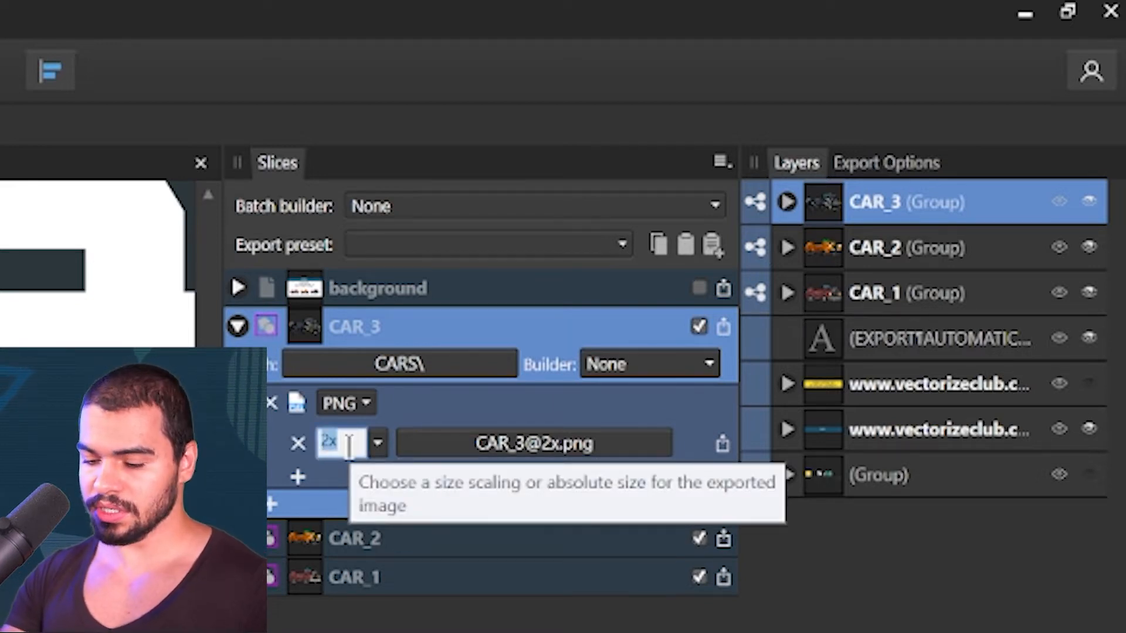
# Set CAR_3's export size to a fixed 1000 height and drop the scale suffix, giving CAR_3.png
pyautogui.write('600w')
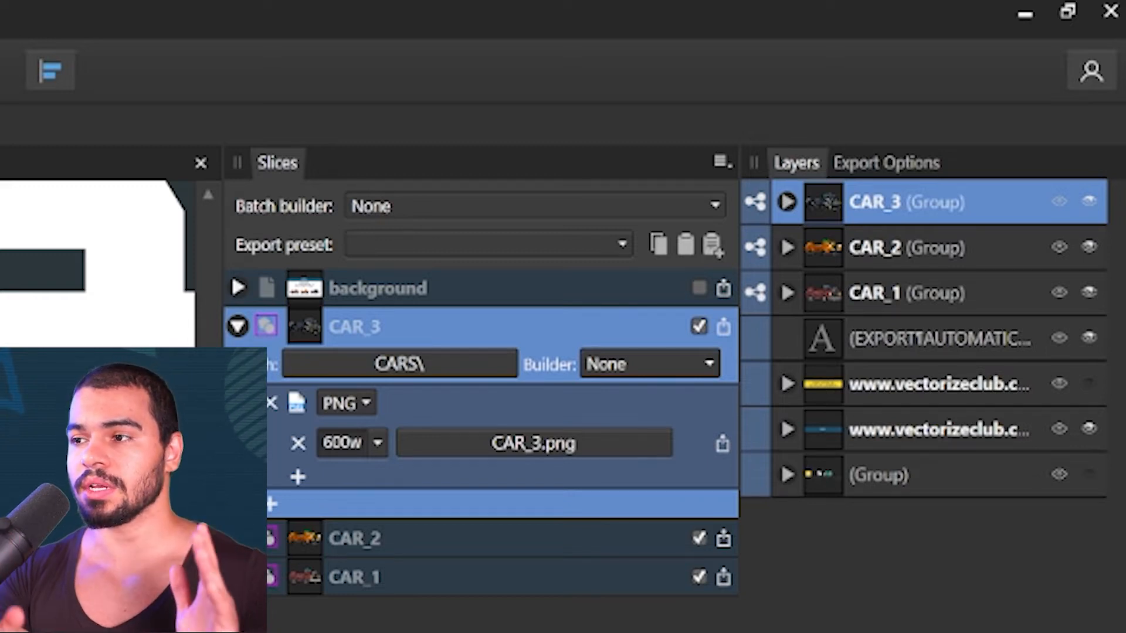
pyautogui.click(342, 443)
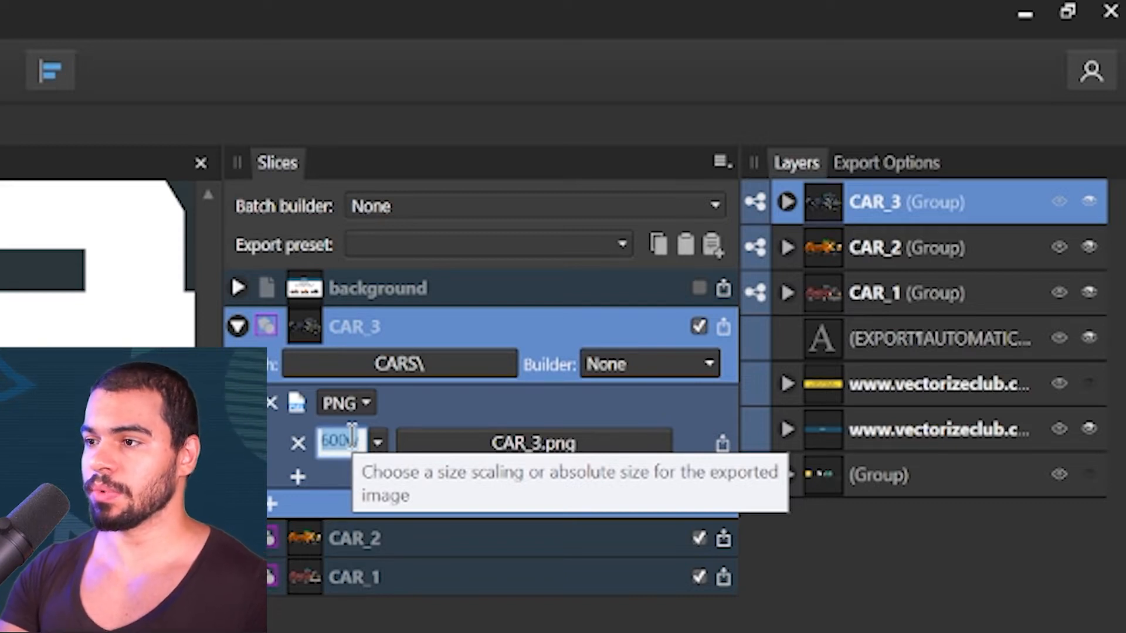
pyautogui.write('1000h')
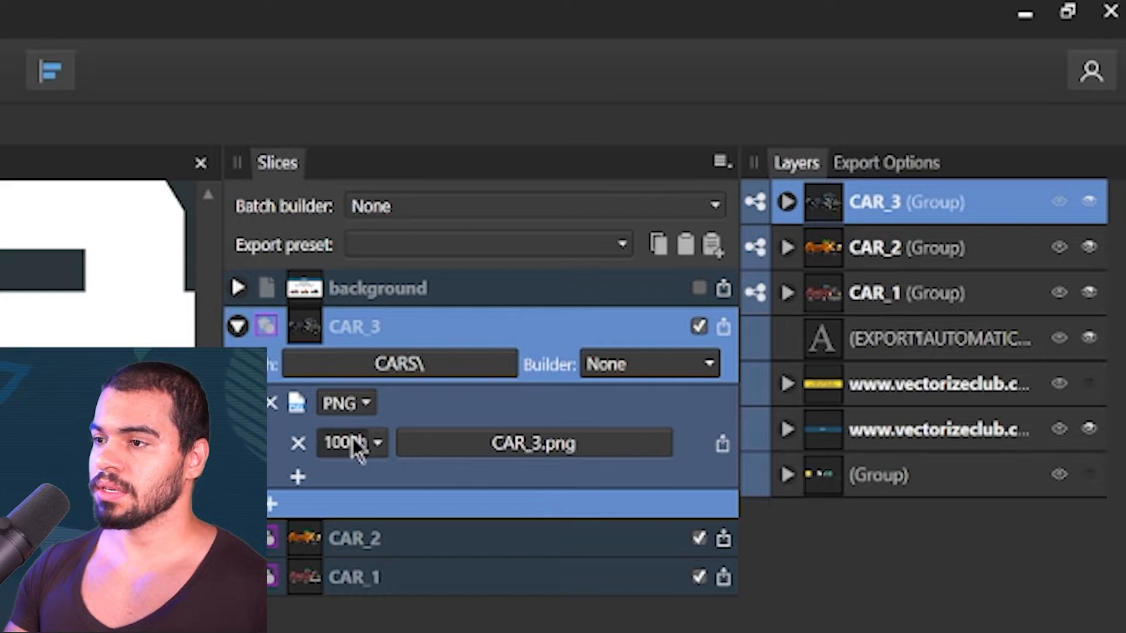
pyautogui.click(343, 444)
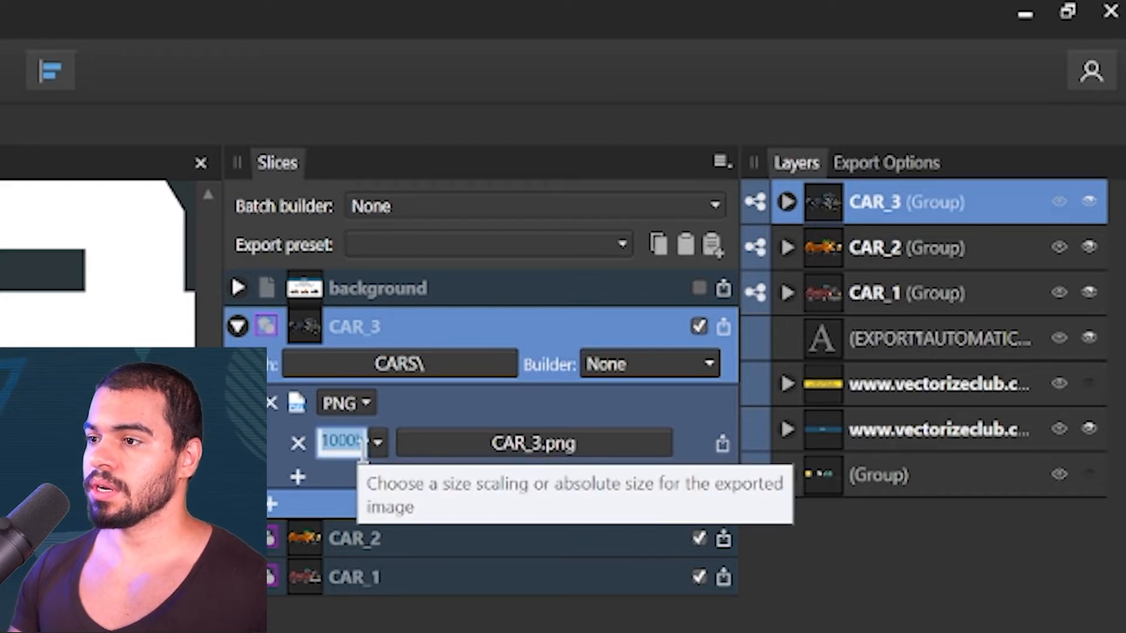
pyautogui.moveTo(358, 481)
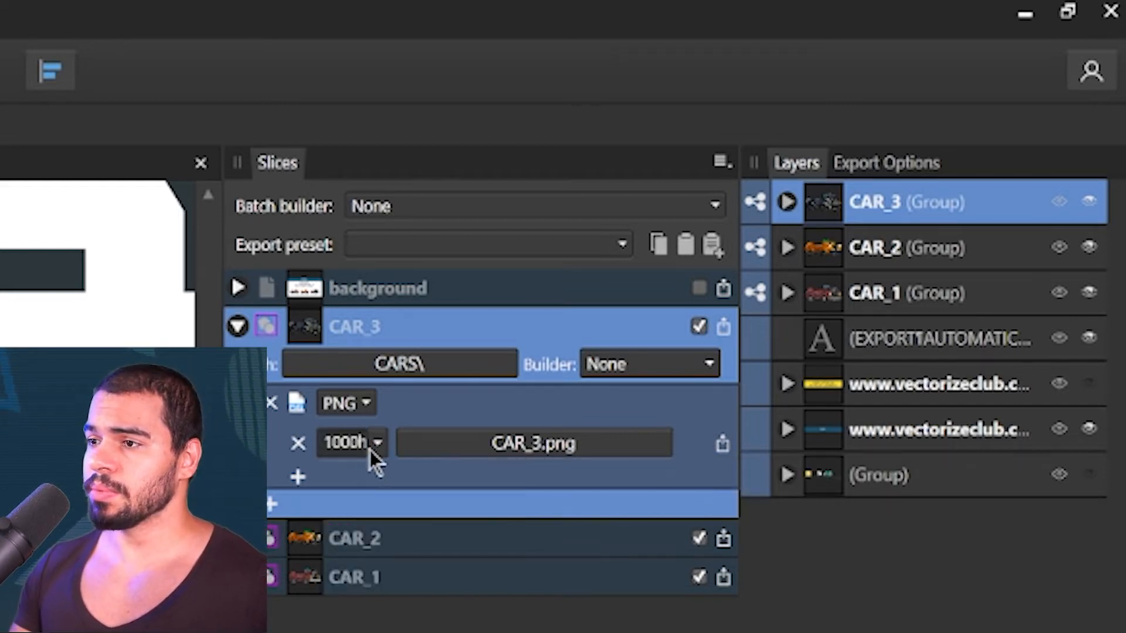
pyautogui.moveTo(463, 446)
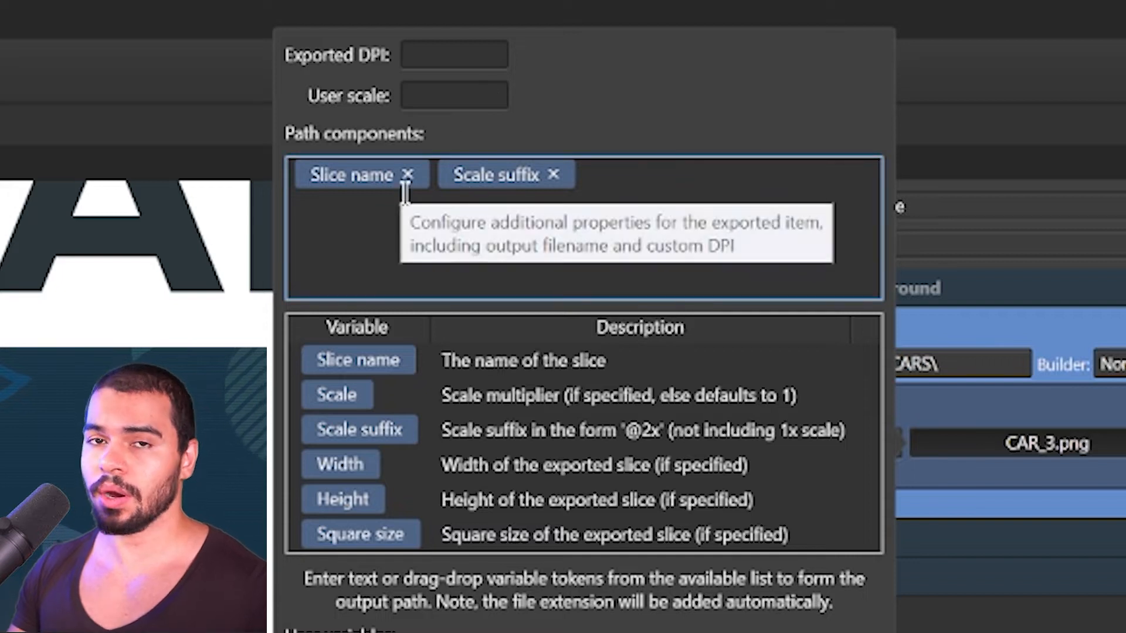
pyautogui.moveTo(534, 199)
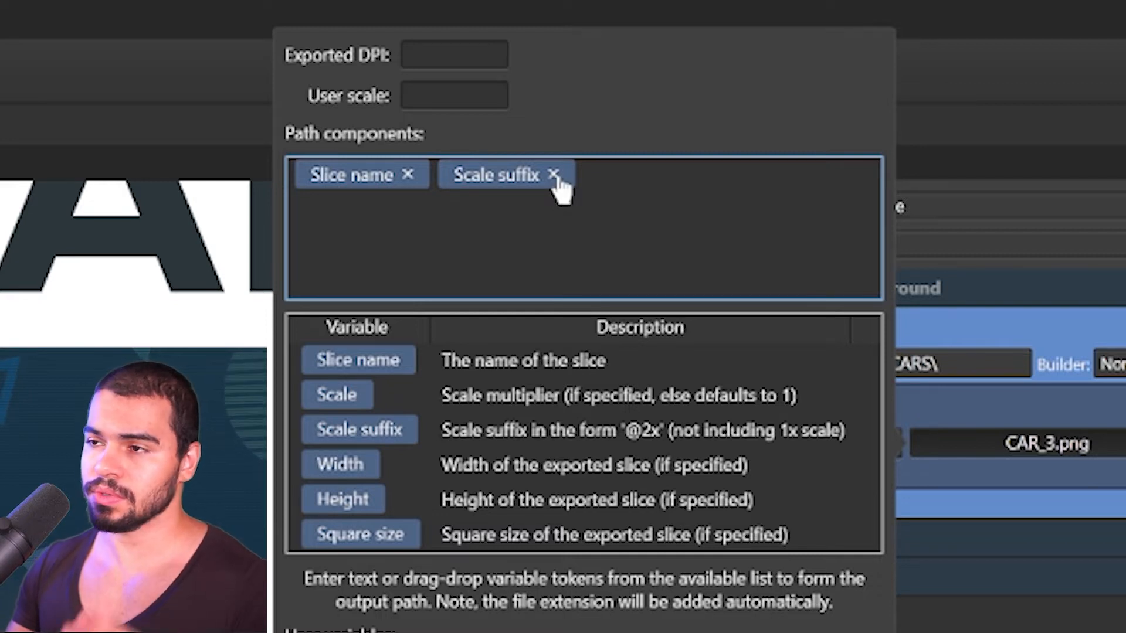
pyautogui.click(554, 175)
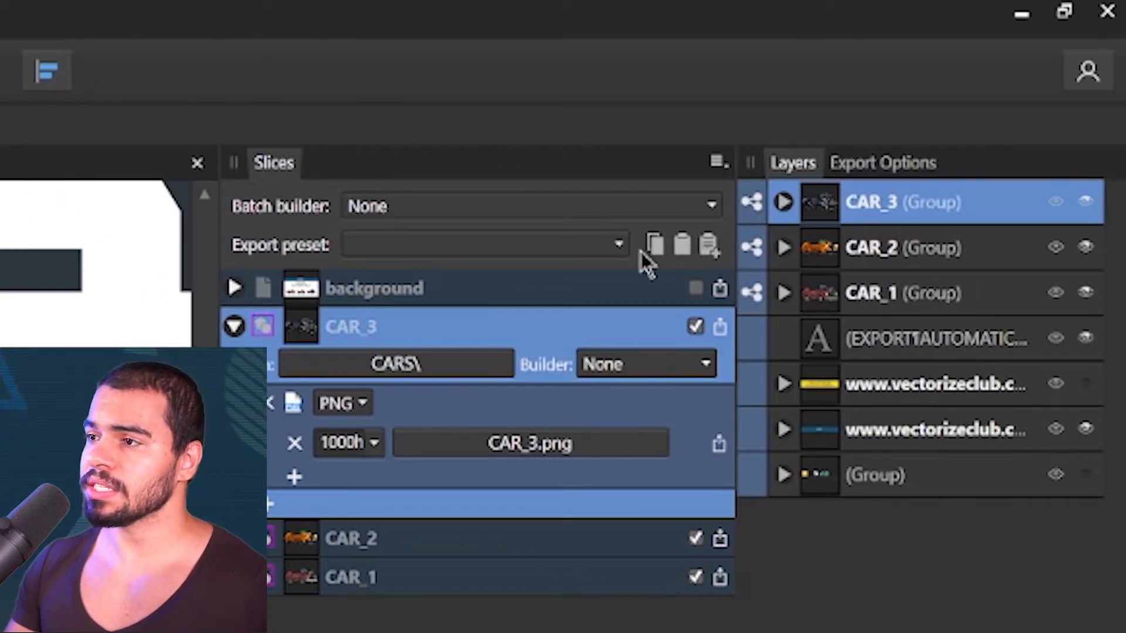
pyautogui.moveTo(653, 244)
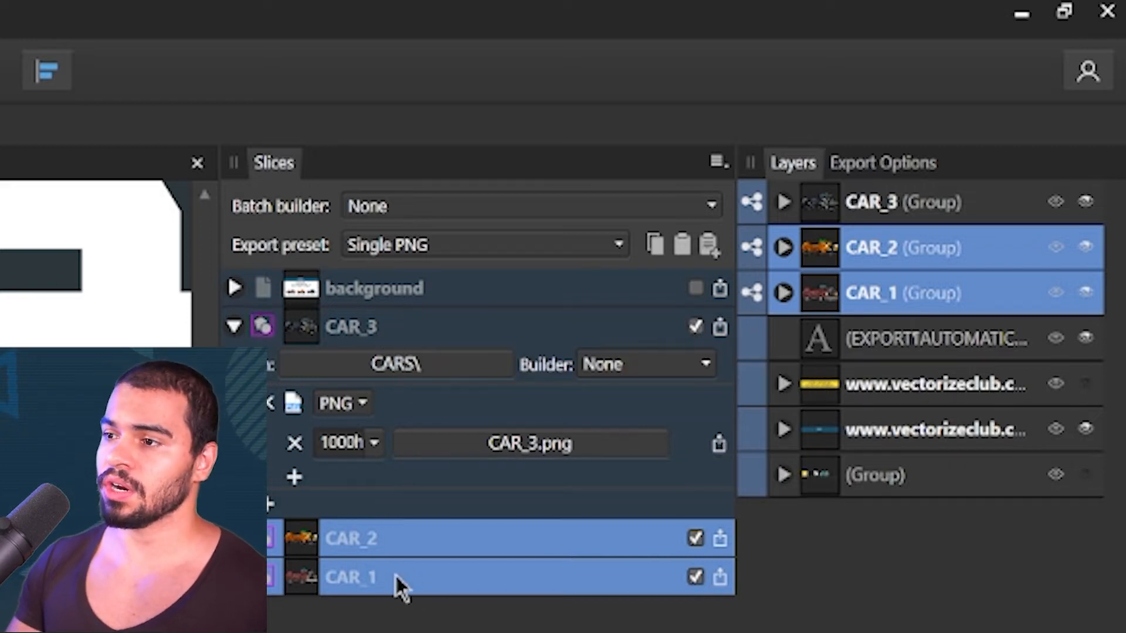
pyautogui.moveTo(643, 298)
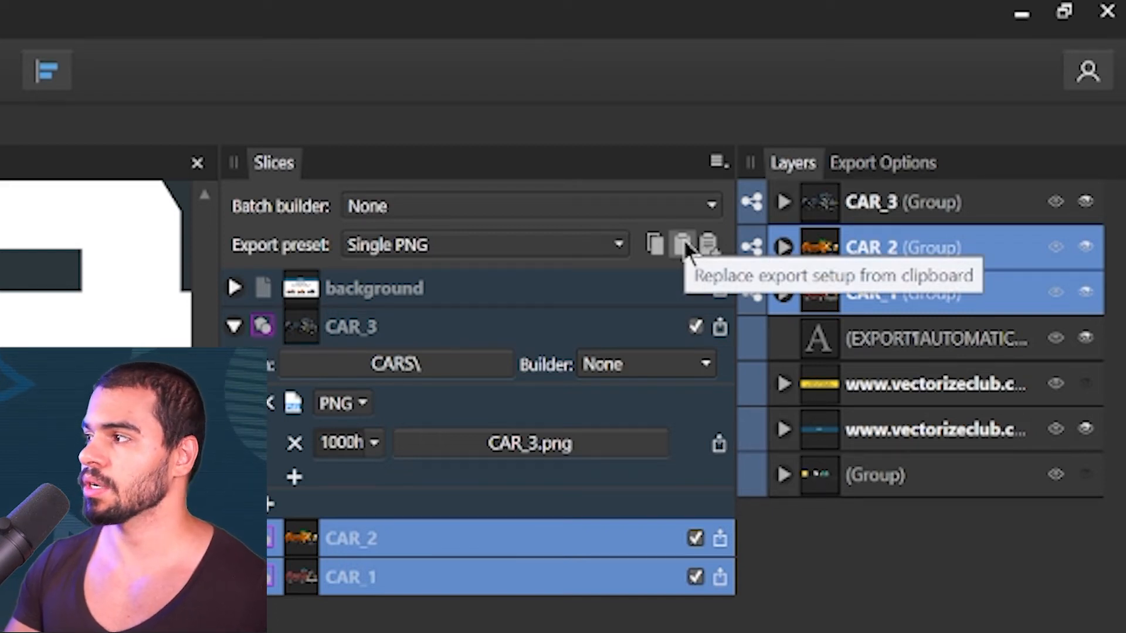
# Paste CAR_3's export setup onto CAR_2 and CAR_1 so they also save into CARS
pyautogui.click(681, 244)
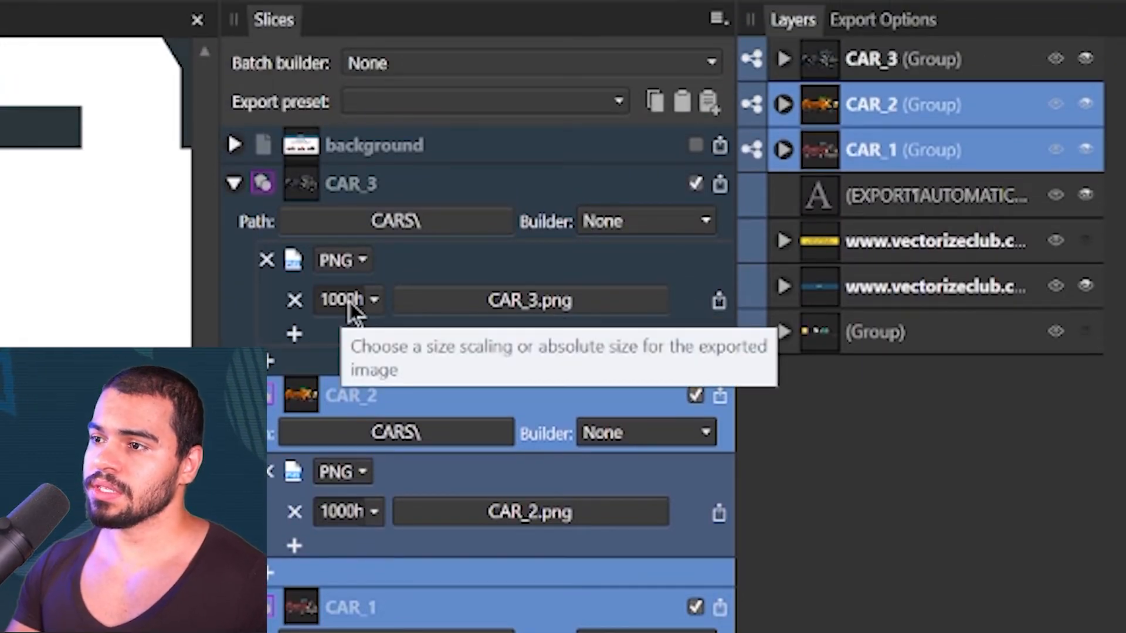
pyautogui.moveTo(331, 327)
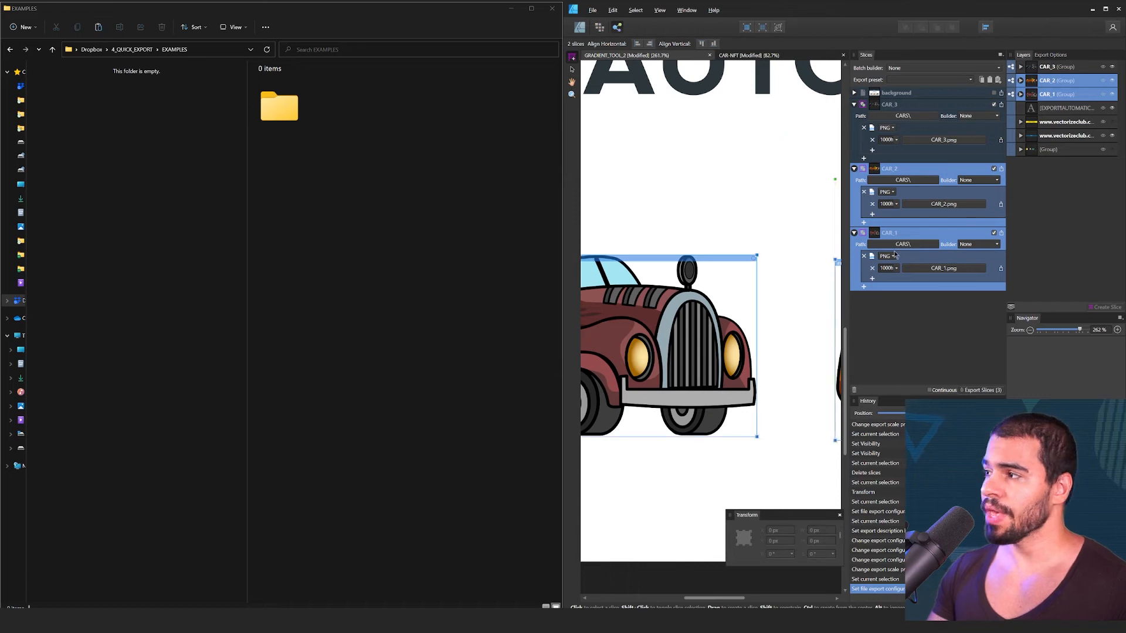
pyautogui.moveTo(845, 251)
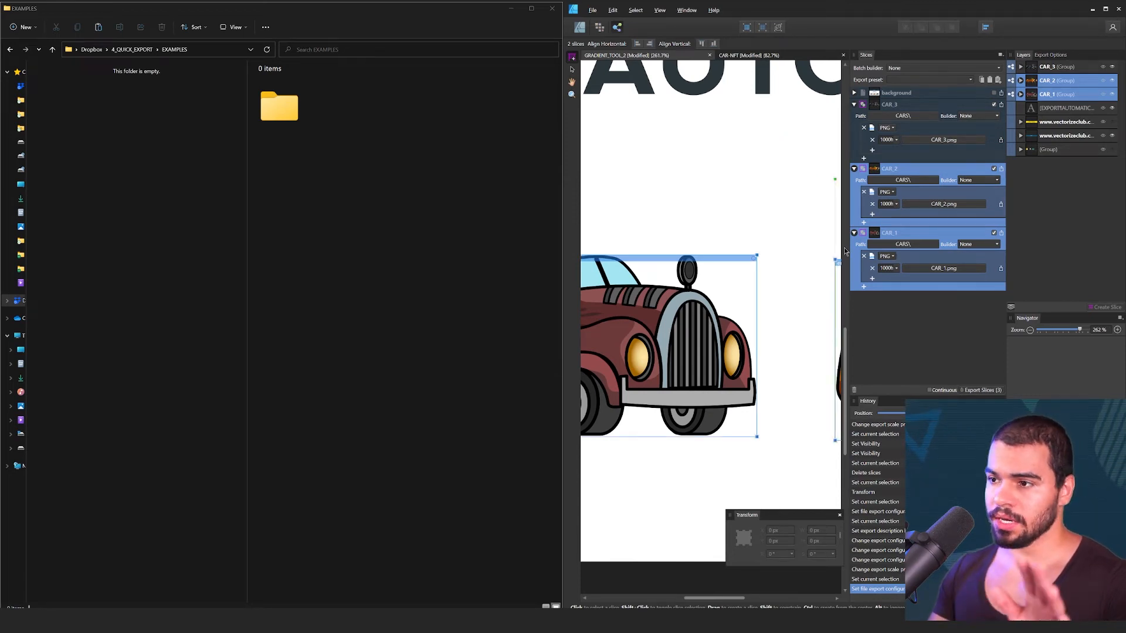
pyautogui.moveTo(245, 219)
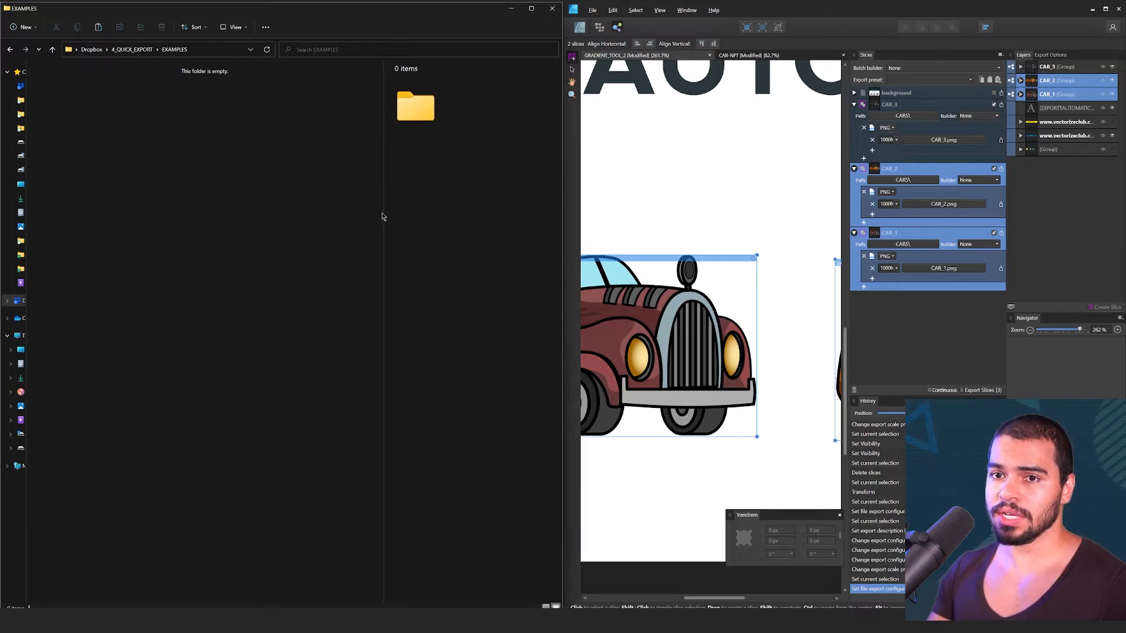
pyautogui.moveTo(140, 119)
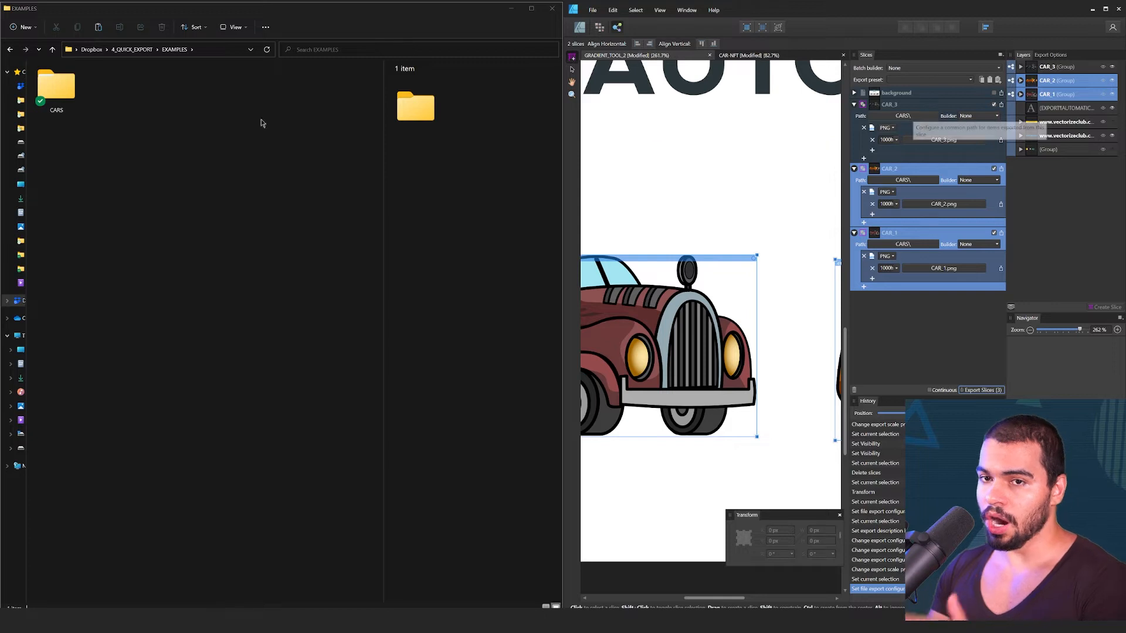
# Open the CARS folder and view CAR_1.png's details (2084 x 1000)
pyautogui.click(56, 84)
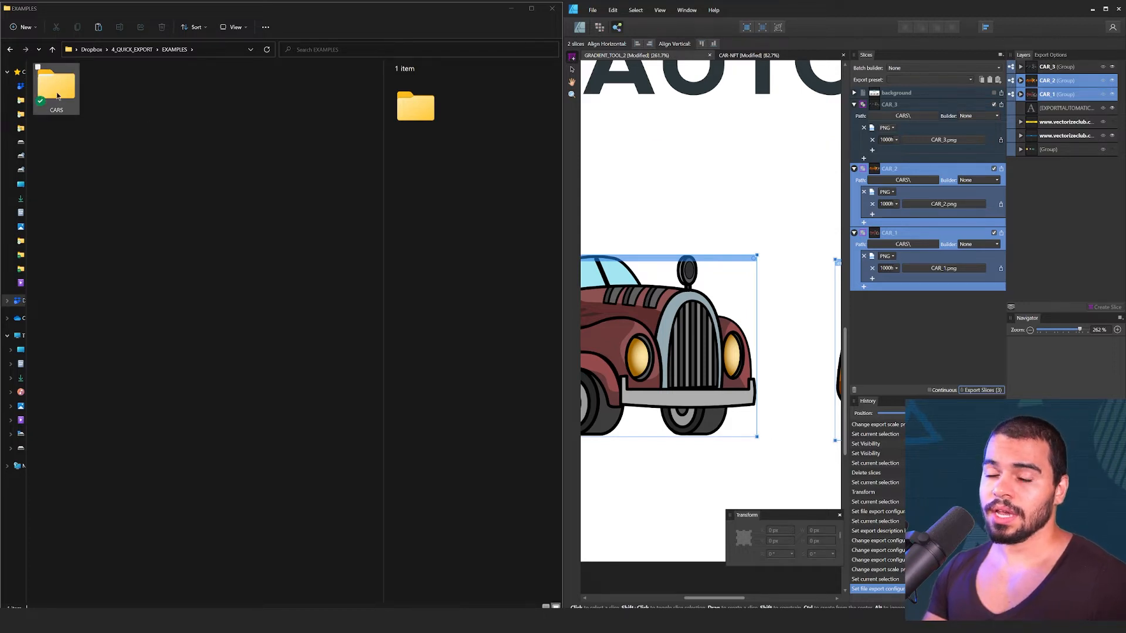
pyautogui.doubleClick(56, 84)
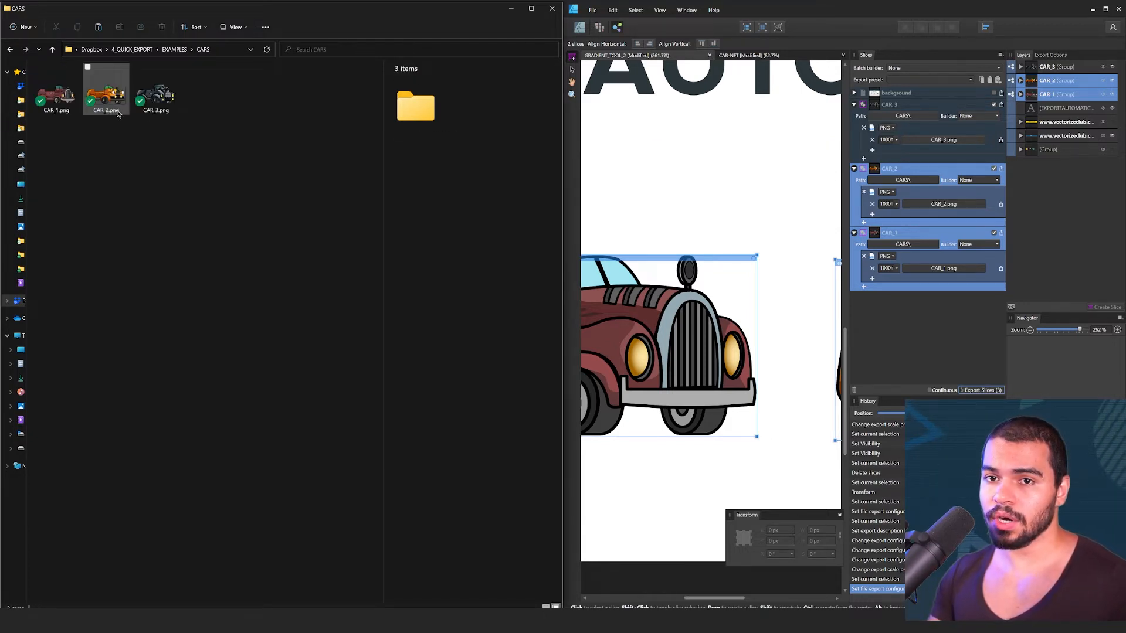
pyautogui.click(55, 94)
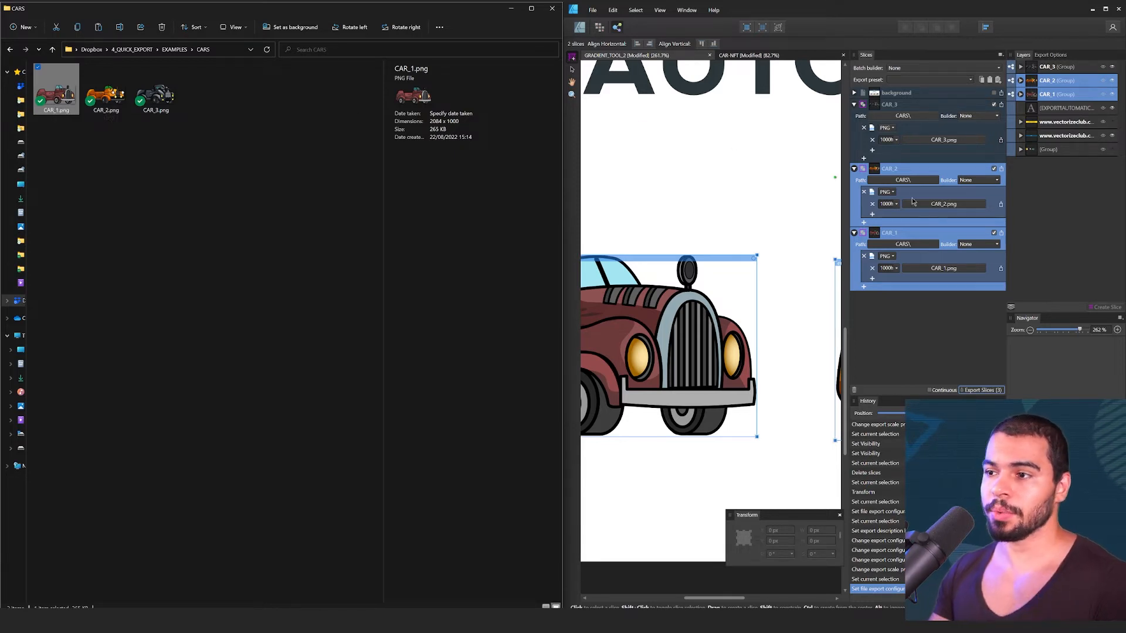
pyautogui.moveTo(889, 205)
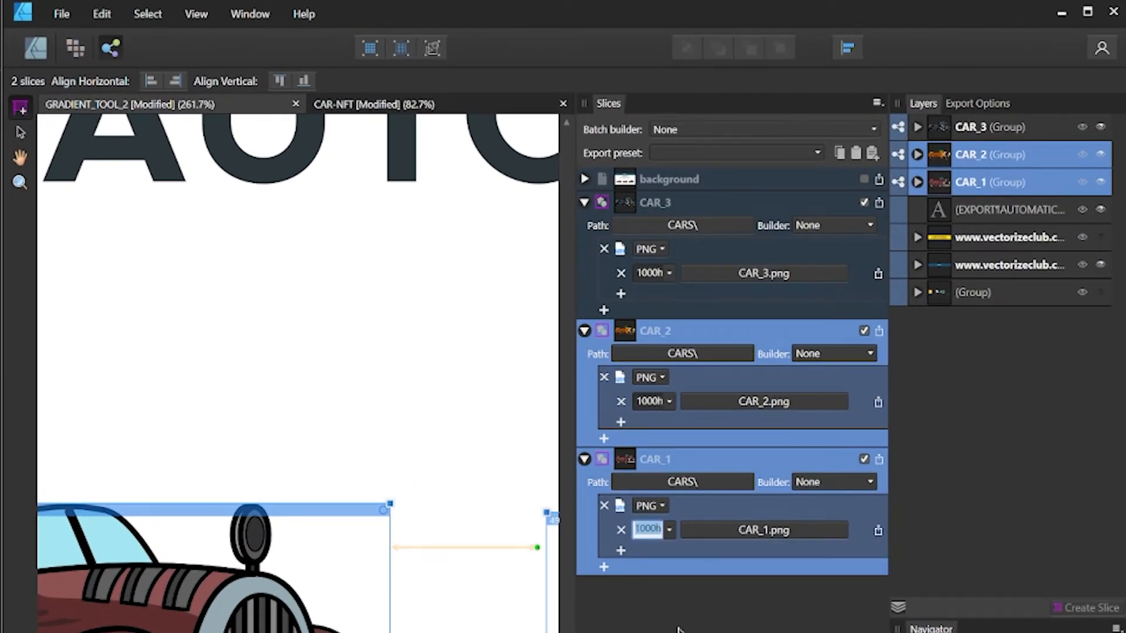
# Re-export CAR_1 at 500 wide, saving CAR_1_500w.png into CARS
pyautogui.write('500w')
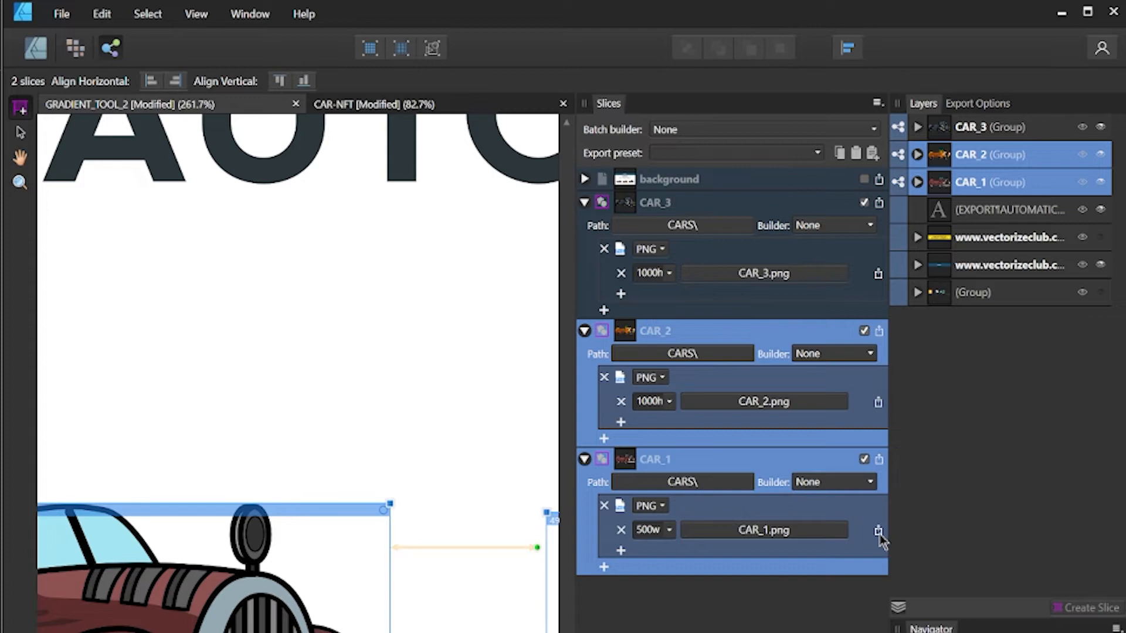
pyautogui.moveTo(890, 463)
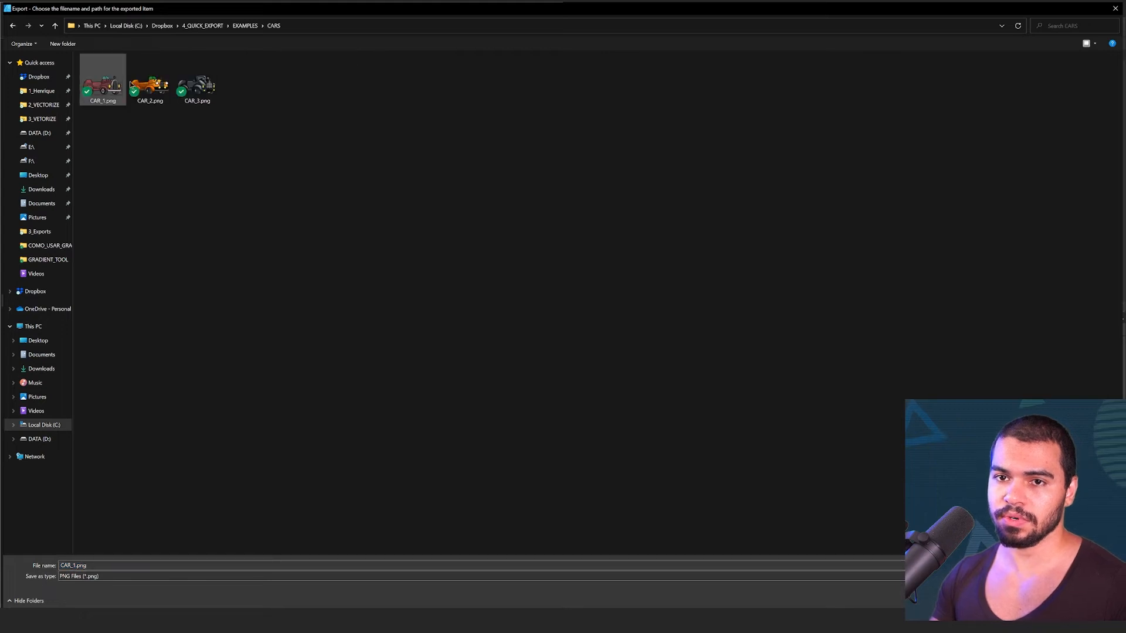
pyautogui.click(132, 531)
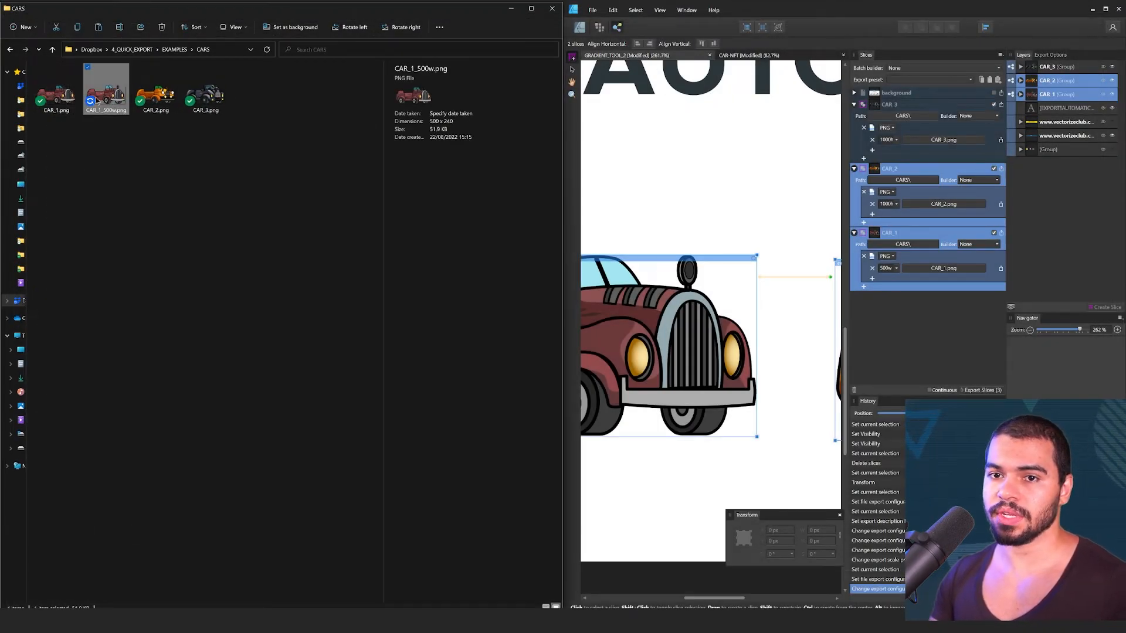
# Preview CAR_1_500w.png in Photos
pyautogui.doubleClick(107, 91)
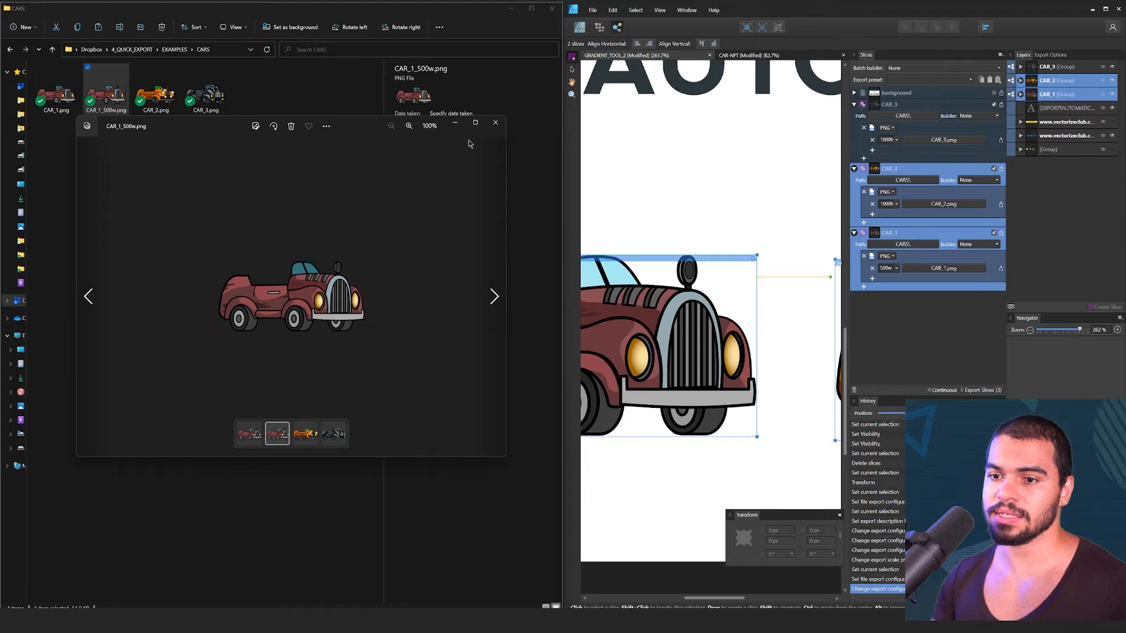
pyautogui.click(495, 123)
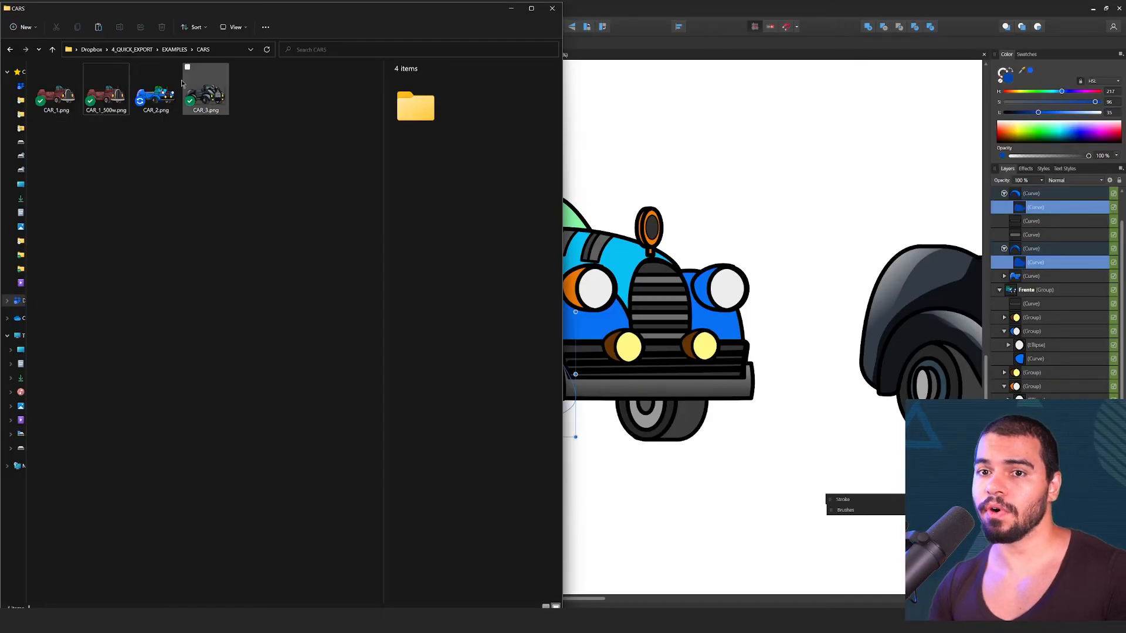
pyautogui.moveTo(156, 94)
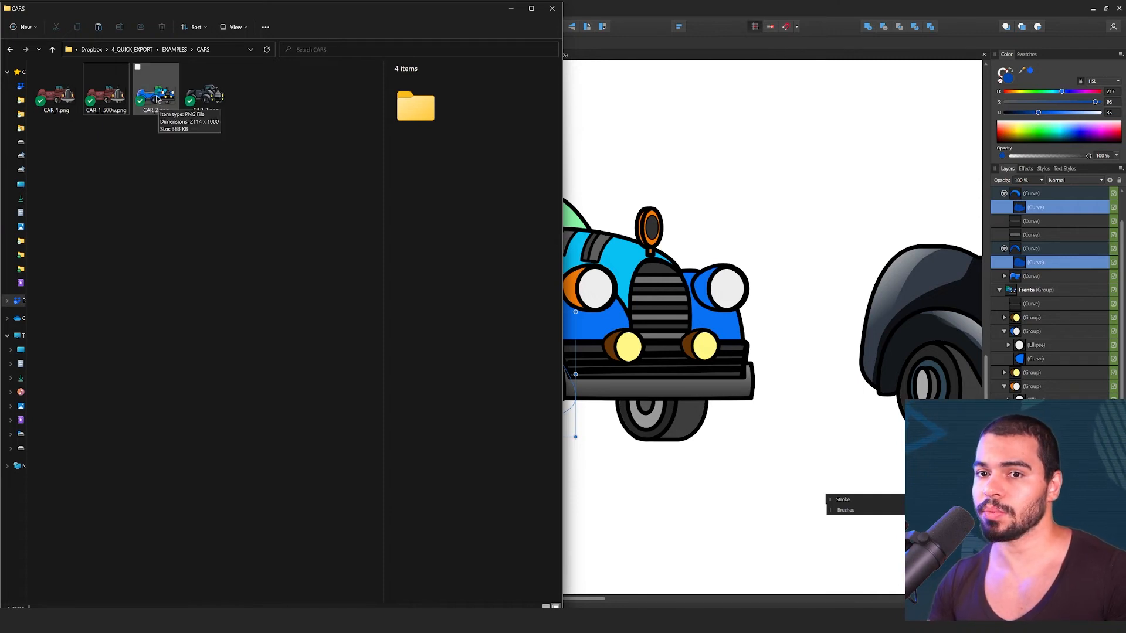
# Check CAR_2.png in CARS now shows the recoloured blue car
pyautogui.click(155, 88)
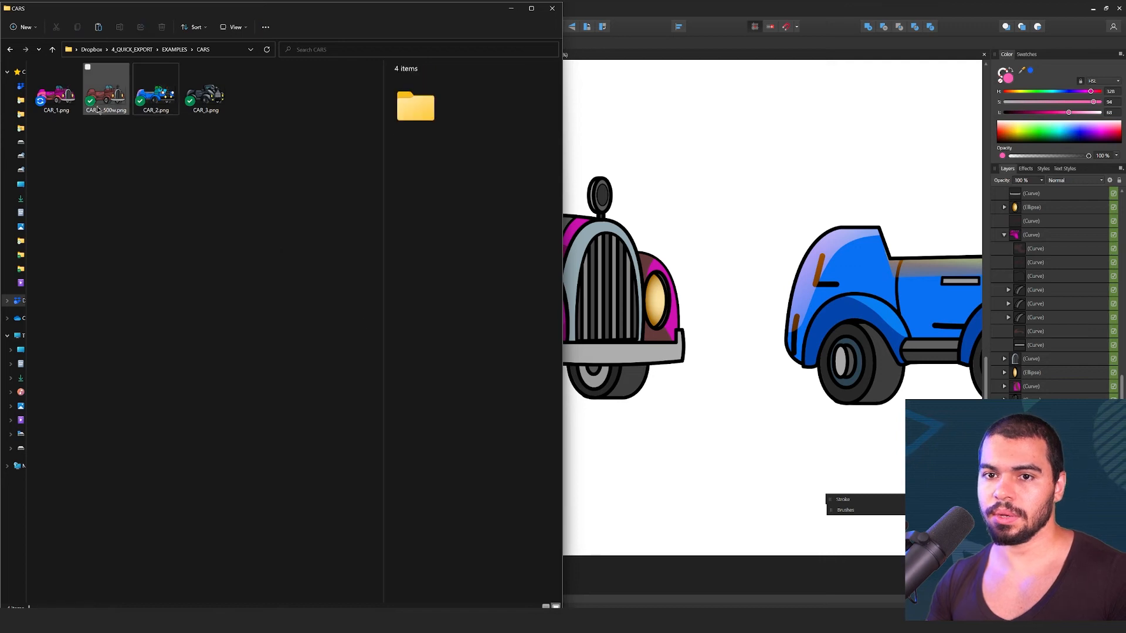
# Select CAR_1.png to view its details: pink car image, 500 x 240 pixels
pyautogui.click(57, 90)
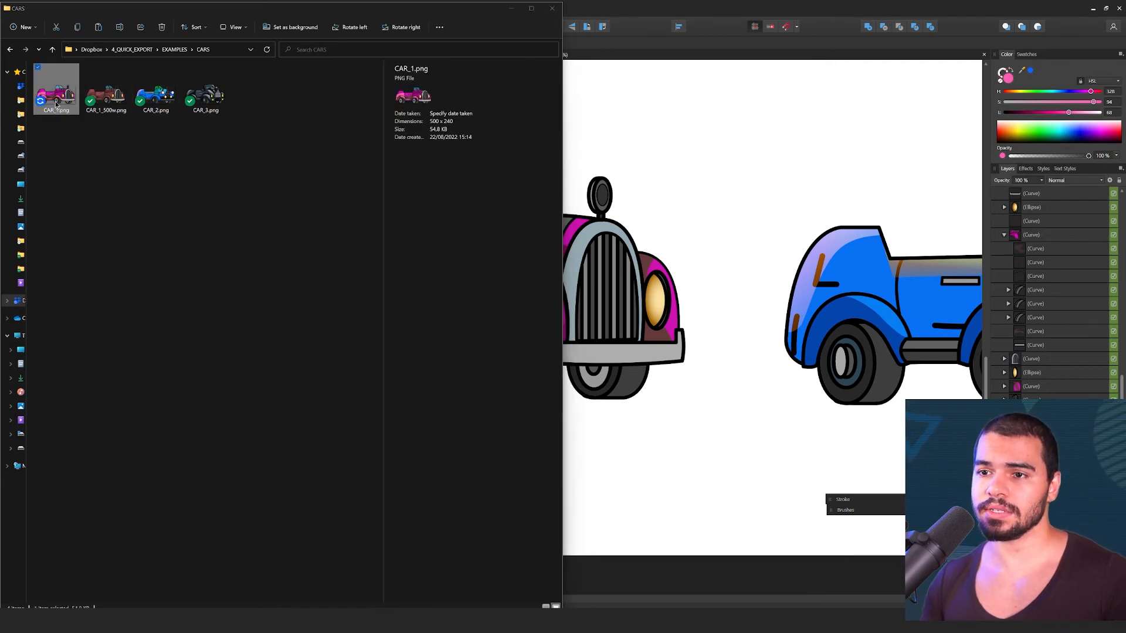